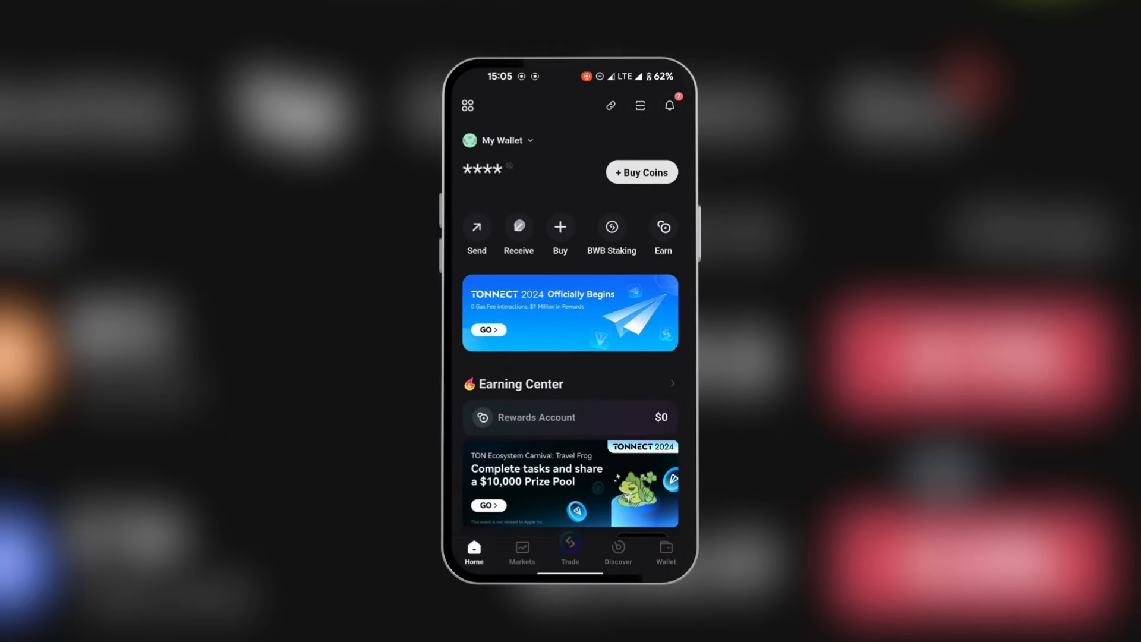
Step: Start the Receive flow to see which Ethereum tokens this wallet can accept
click(518, 231)
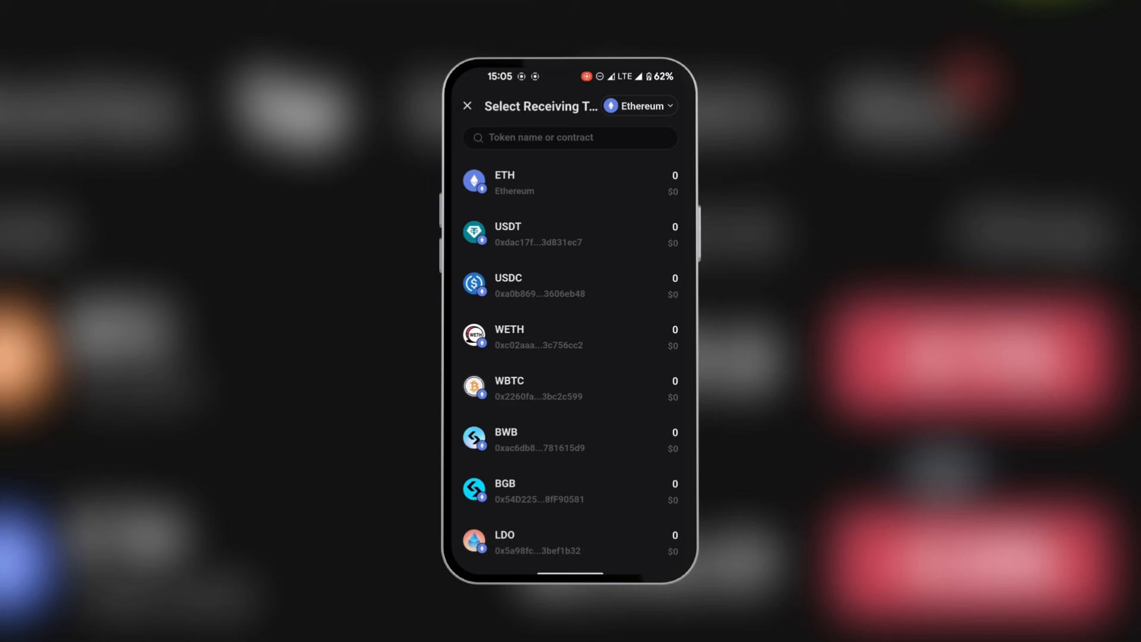
Step: Search the receiving token list for 'usdt' to get its deposit address
click(570, 138)
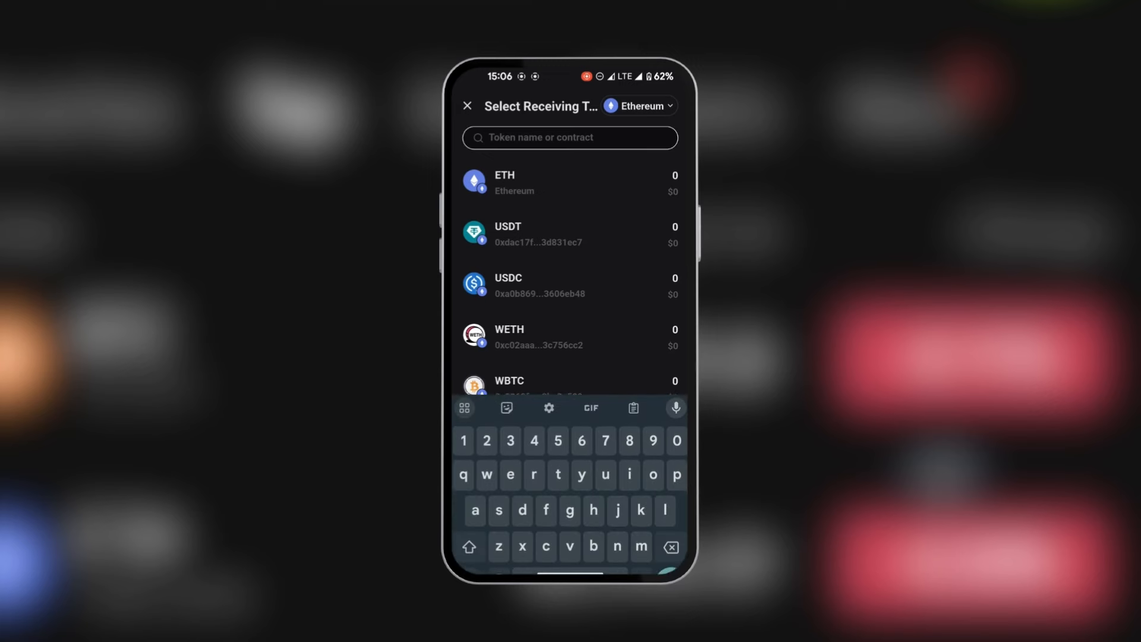
text(usdt)
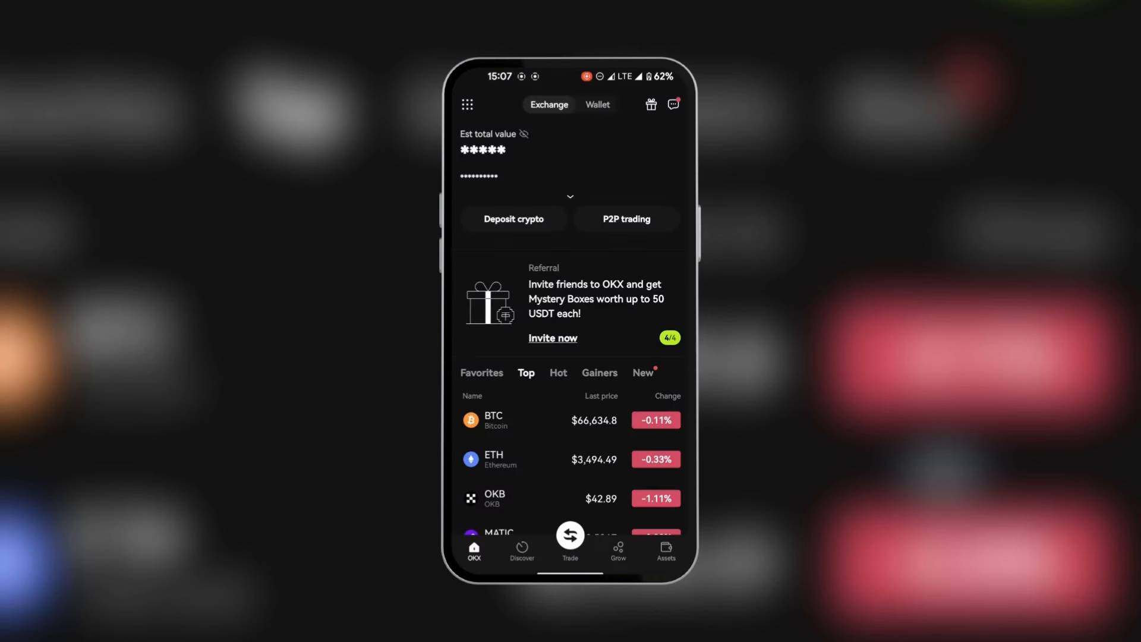
Step: From OKX Assets, begin an on-chain USDT withdrawal to an external wallet
click(665, 549)
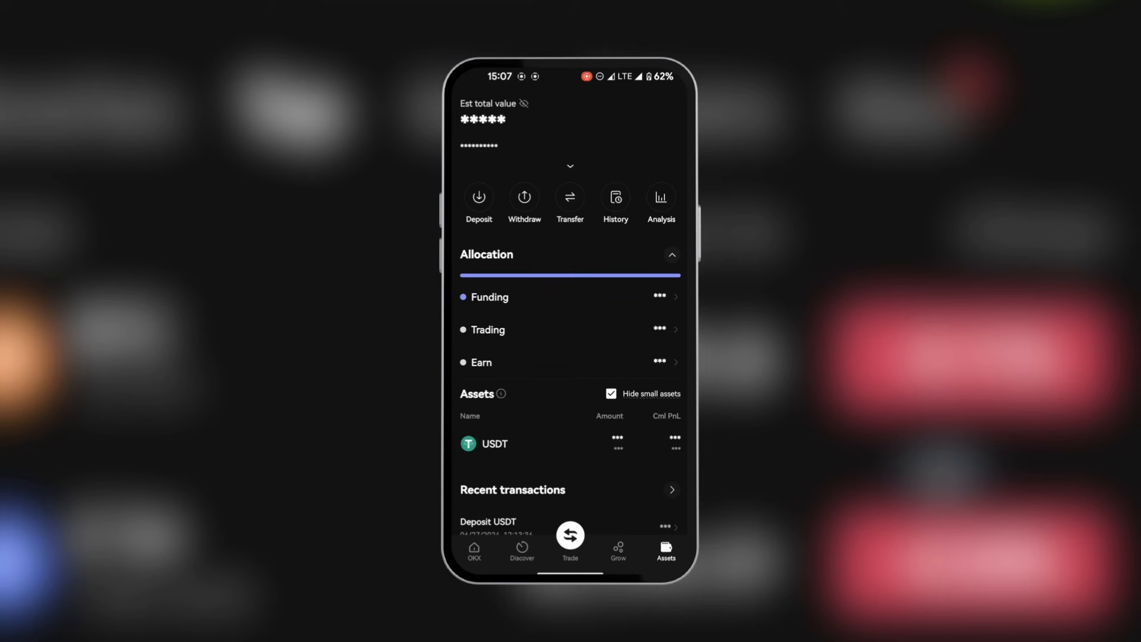
click(525, 199)
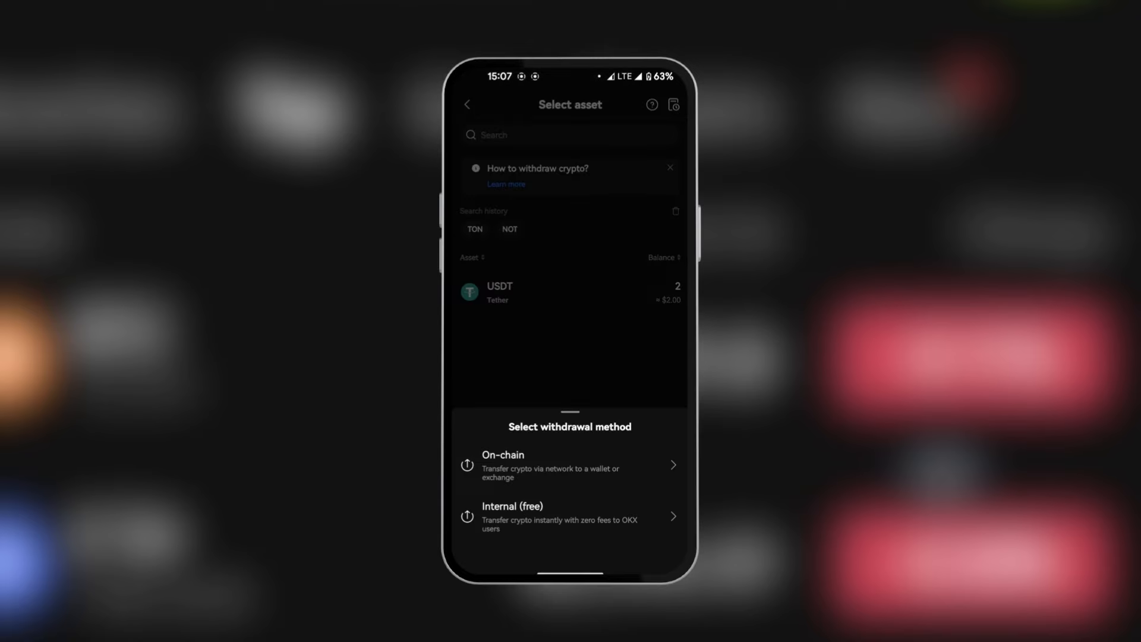
click(502, 466)
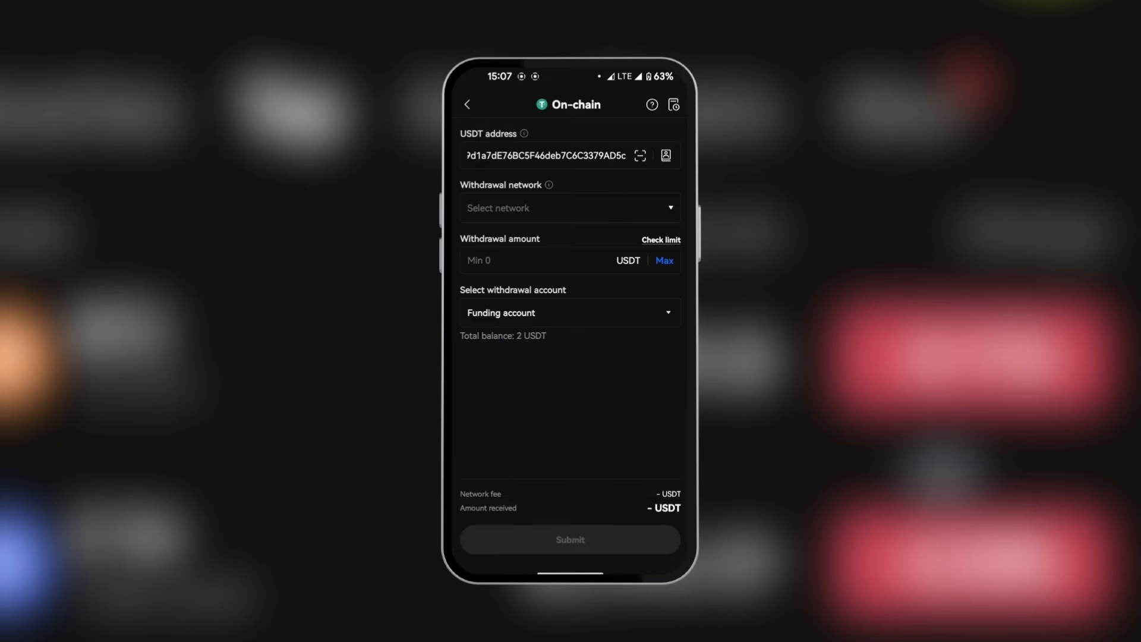
Step: Select USDT-ERC20 as the withdrawal network (3.82 USDT fee) and begin entering the amount
click(569, 208)
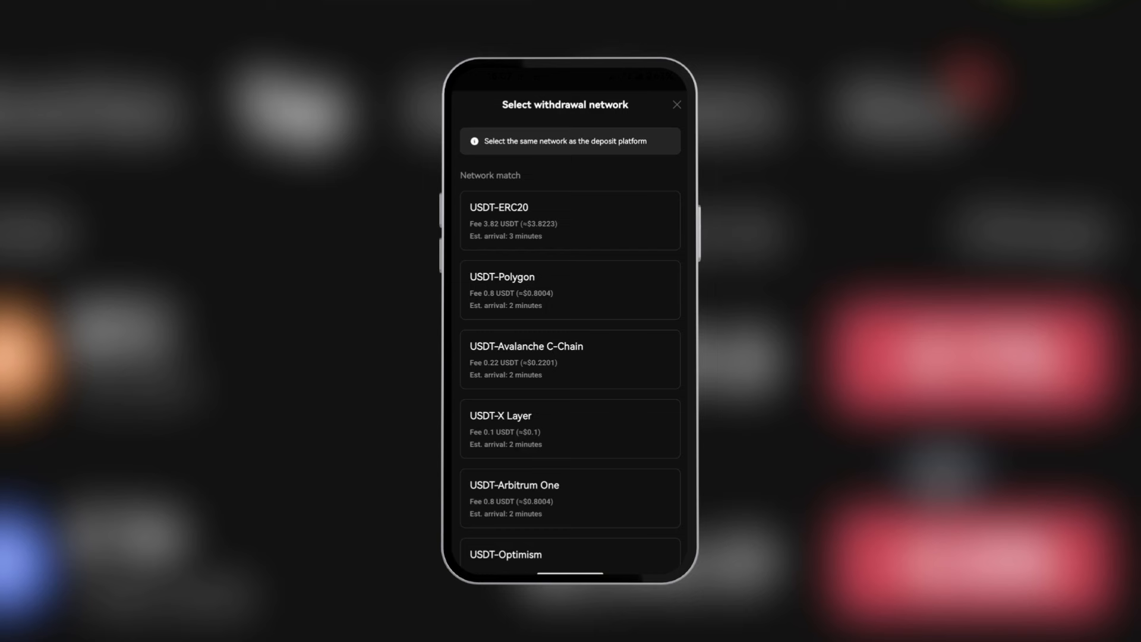
click(569, 220)
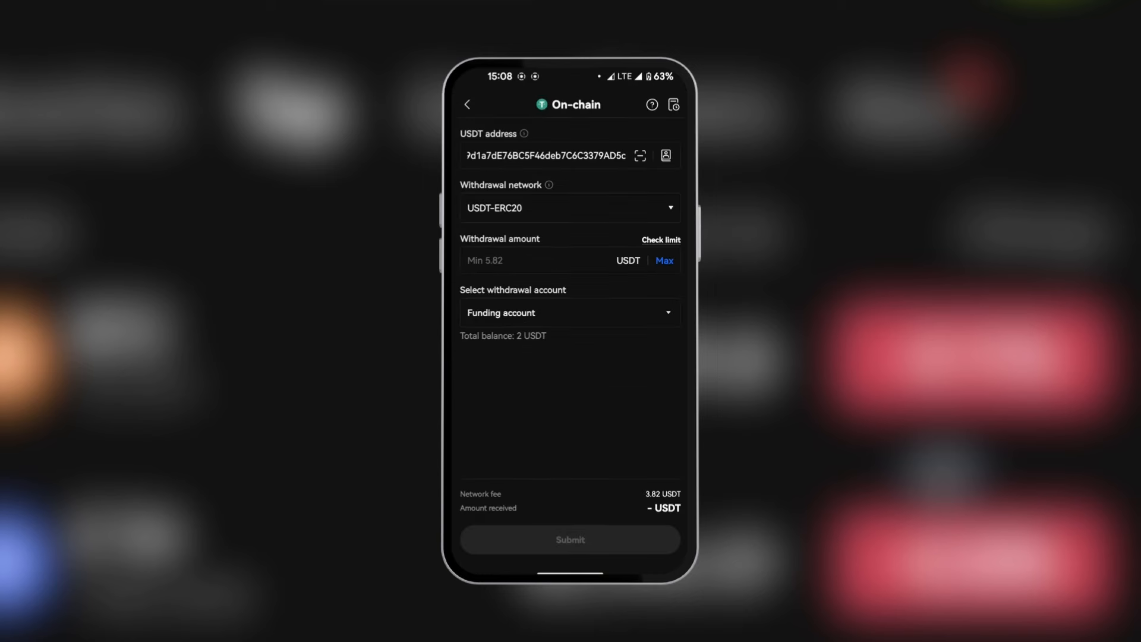
click(531, 260)
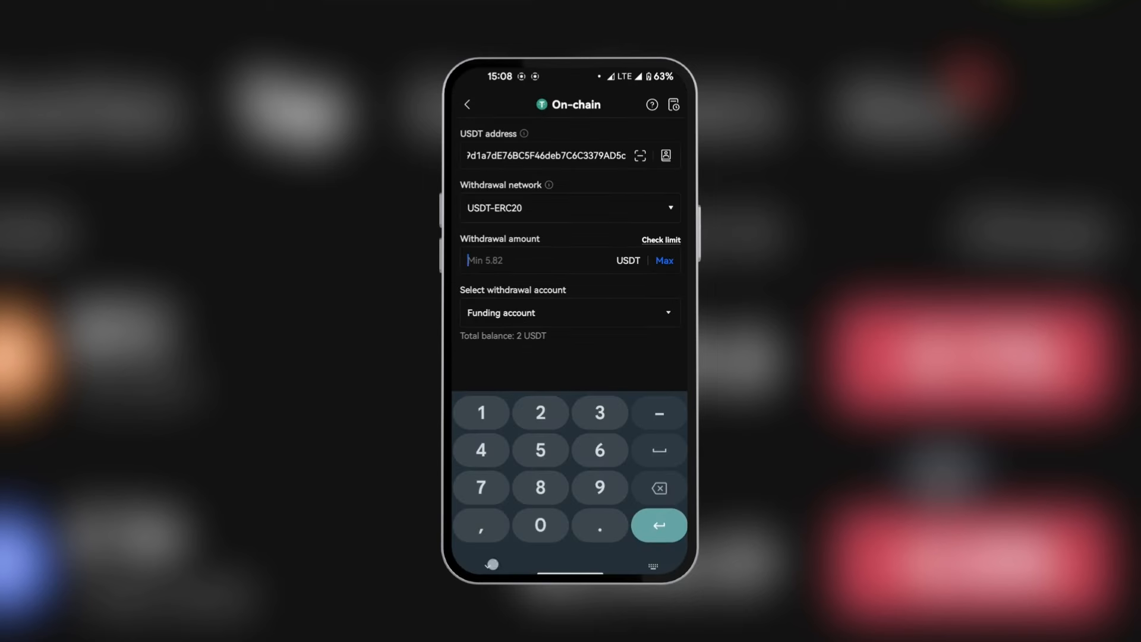